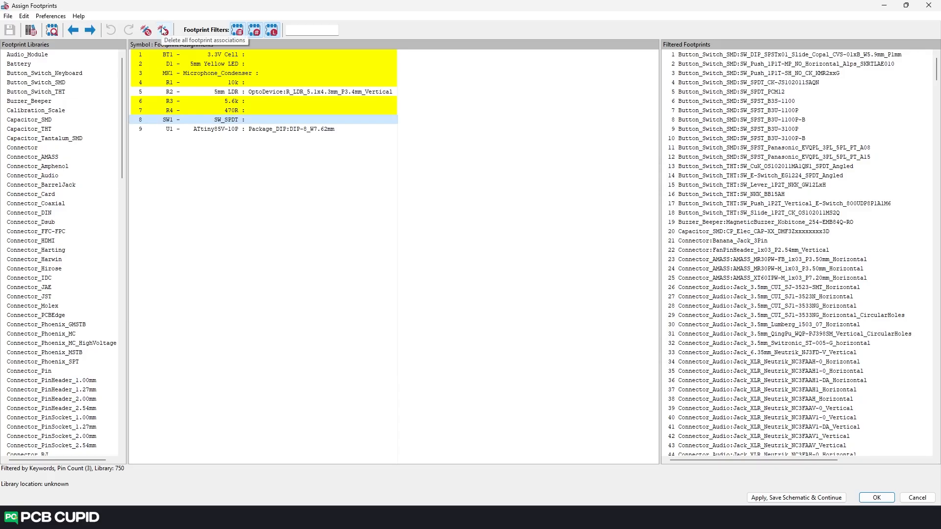
Request deletion of all footprint associations and answer the confirmation, keeping R2 and U1 assigned
click(163, 30)
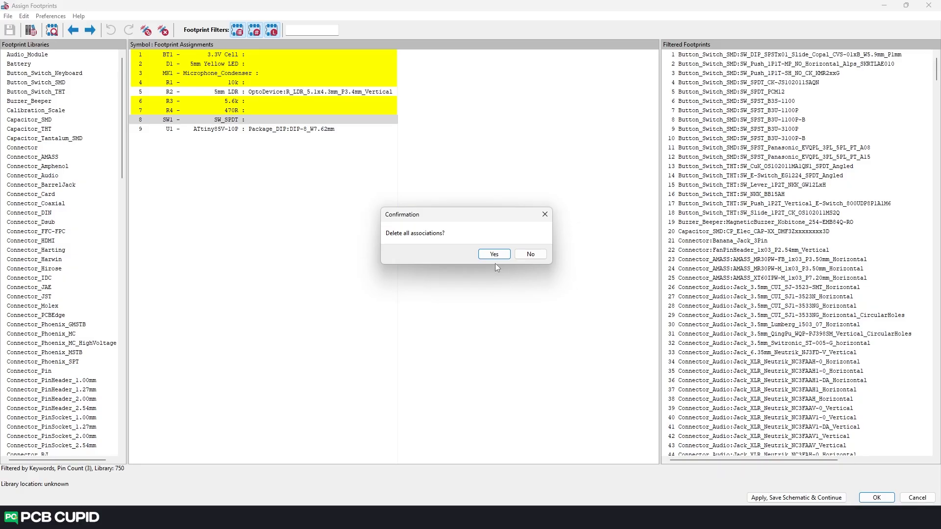
click(493, 254)
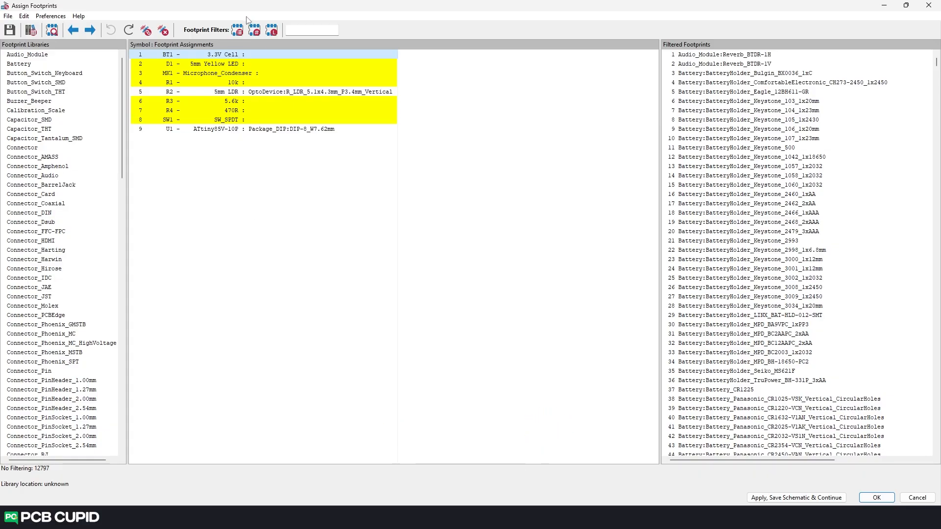
Select resistor R1 and filter the footprint list by its symbol's footprint filters, browsing the results
click(240, 82)
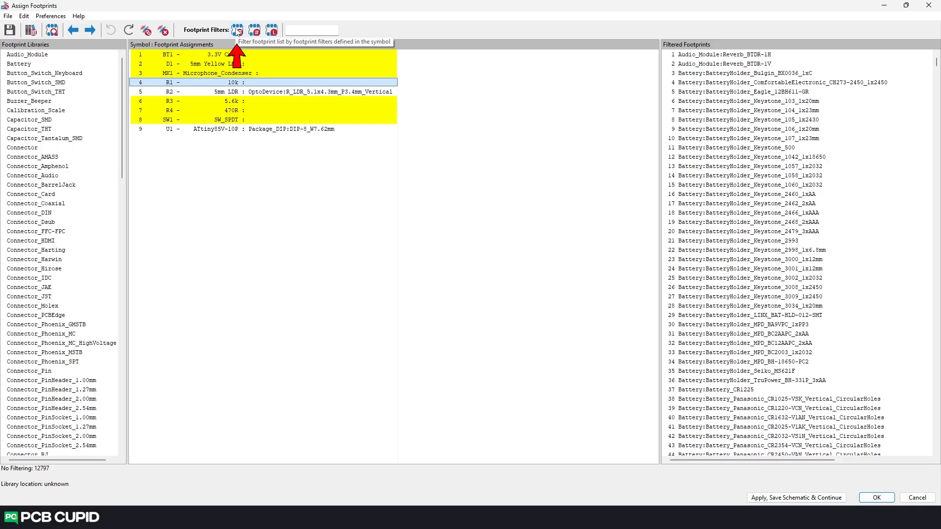
click(237, 31)
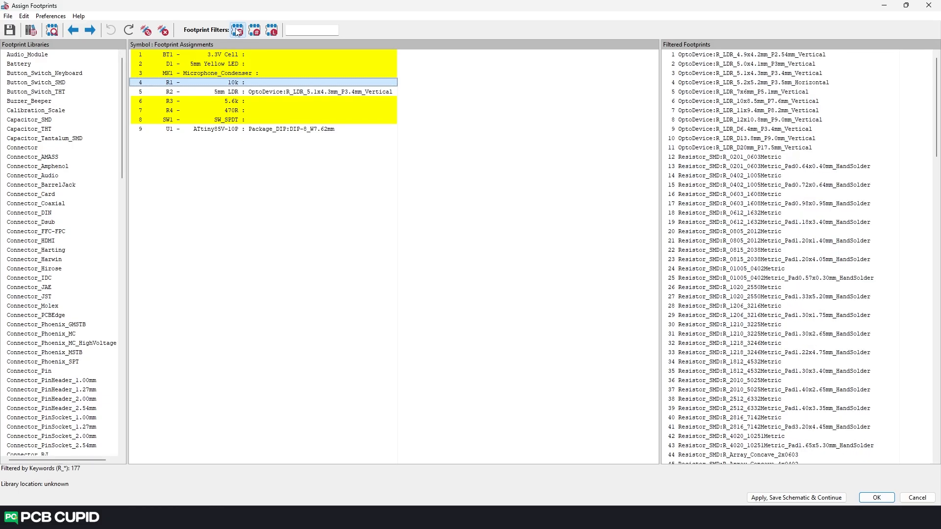
click(748, 148)
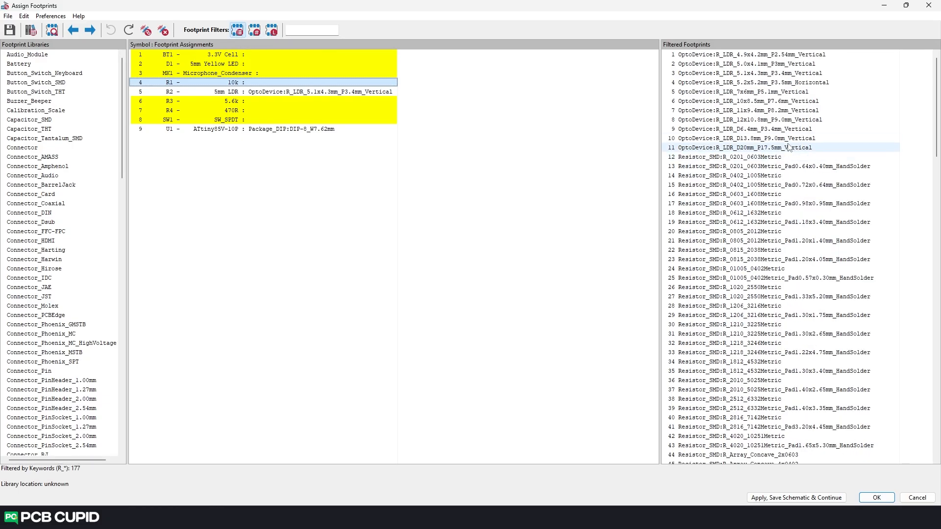
click(781, 203)
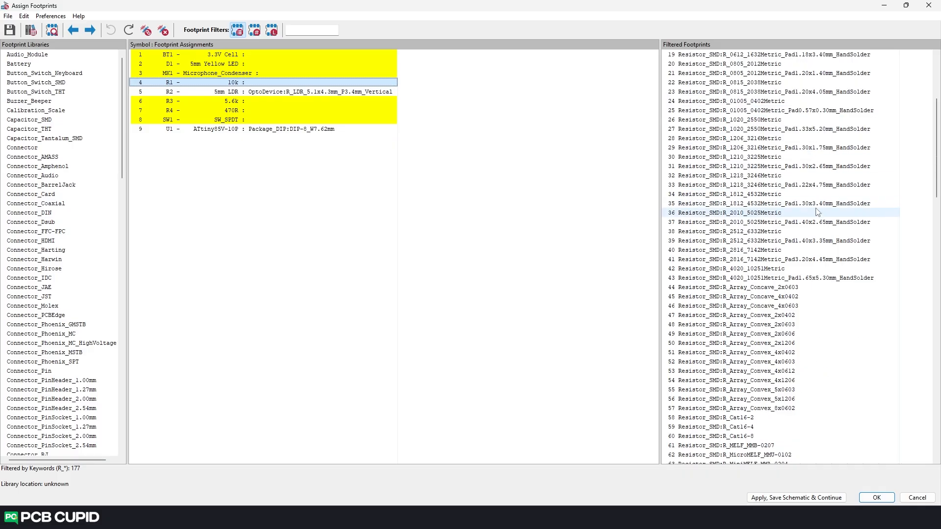
scroll(down, 3)
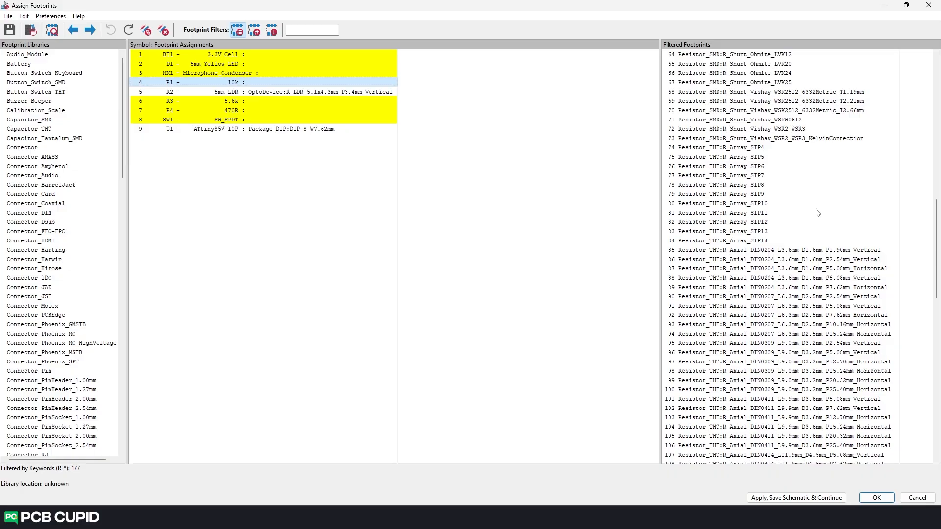
scroll(down, 3)
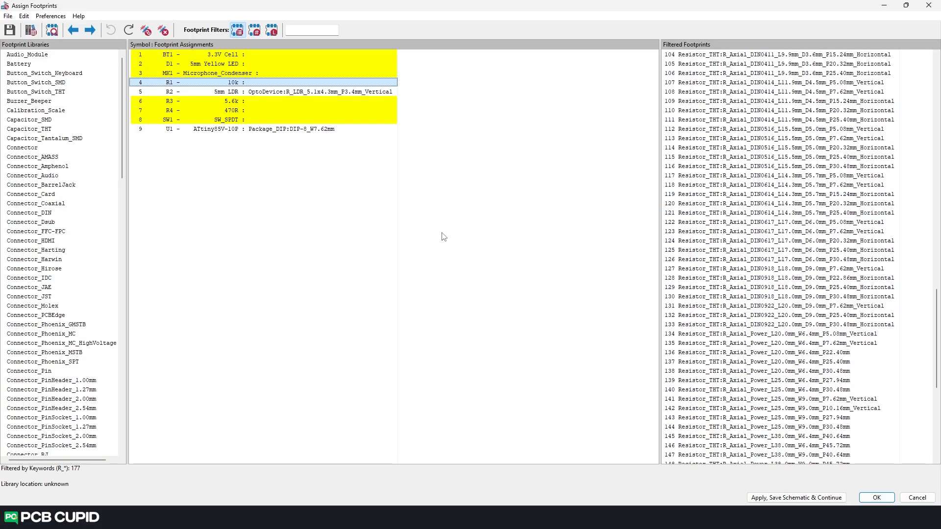
mouse_move(65, 501)
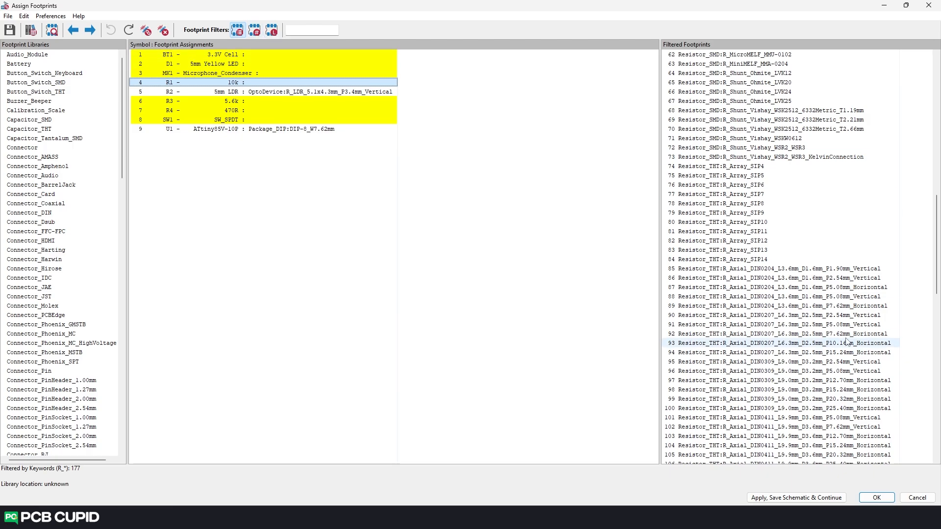
Try the R_Array_SIP4 resistor footprint from the filtered list for R1
click(723, 175)
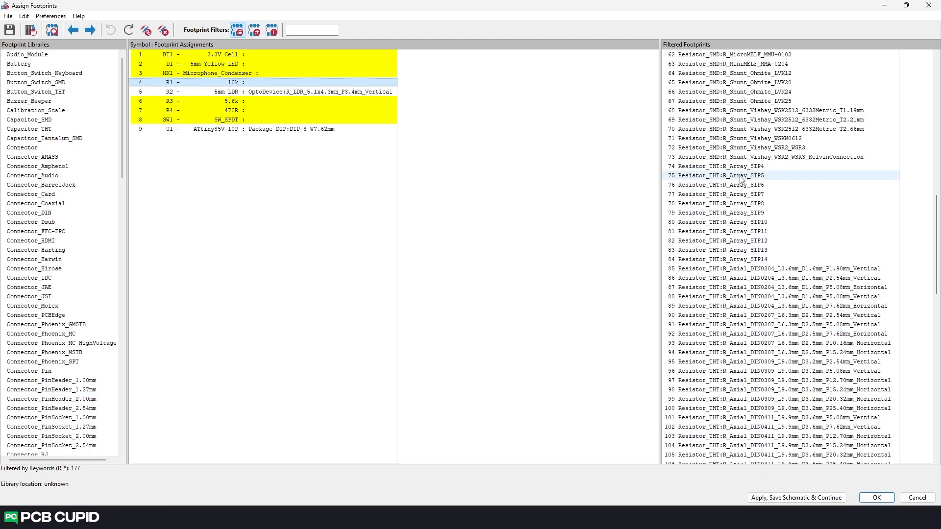
click(724, 167)
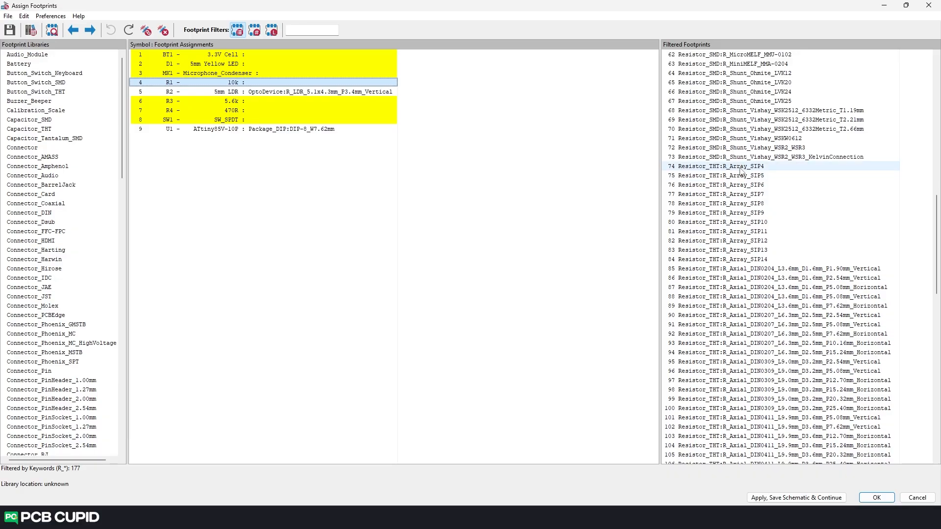
double_click(725, 166)
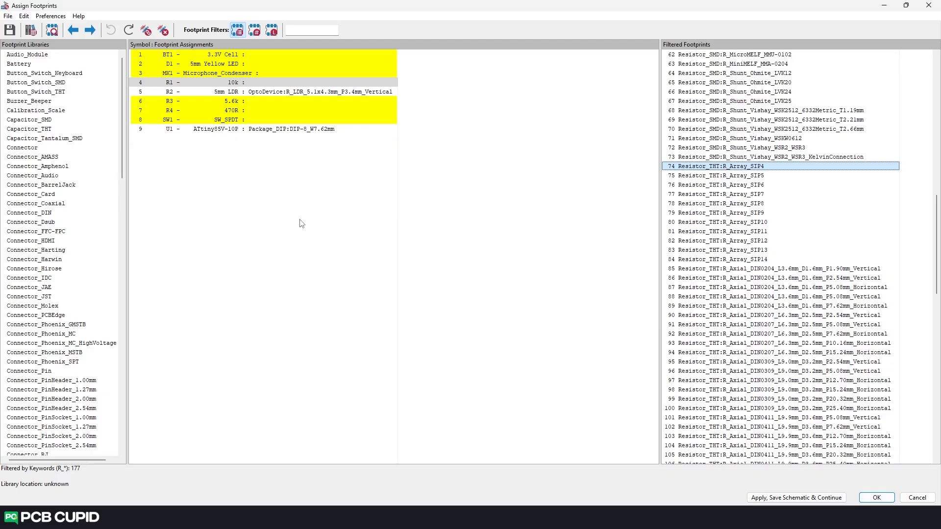
mouse_move(254, 31)
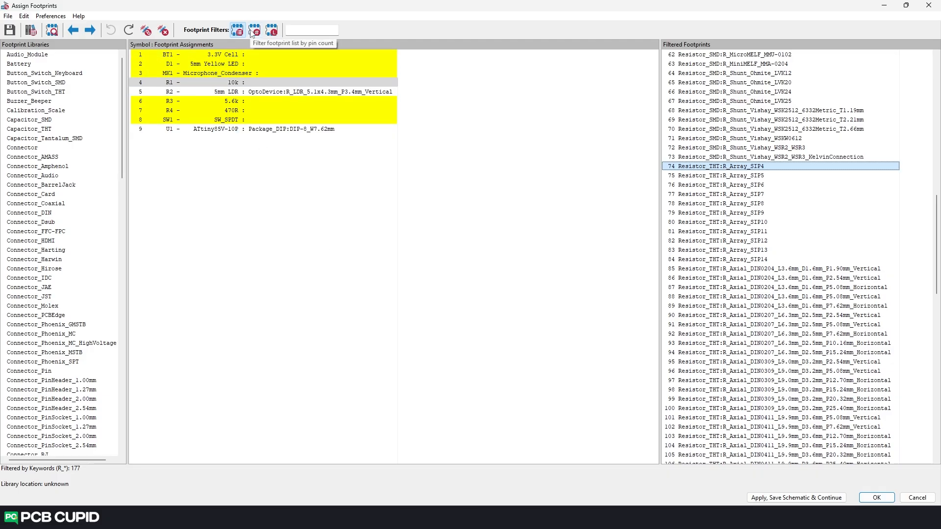
Filter R1's candidates by pin count, leaving 136 two-pin footprints, and browse them
click(253, 30)
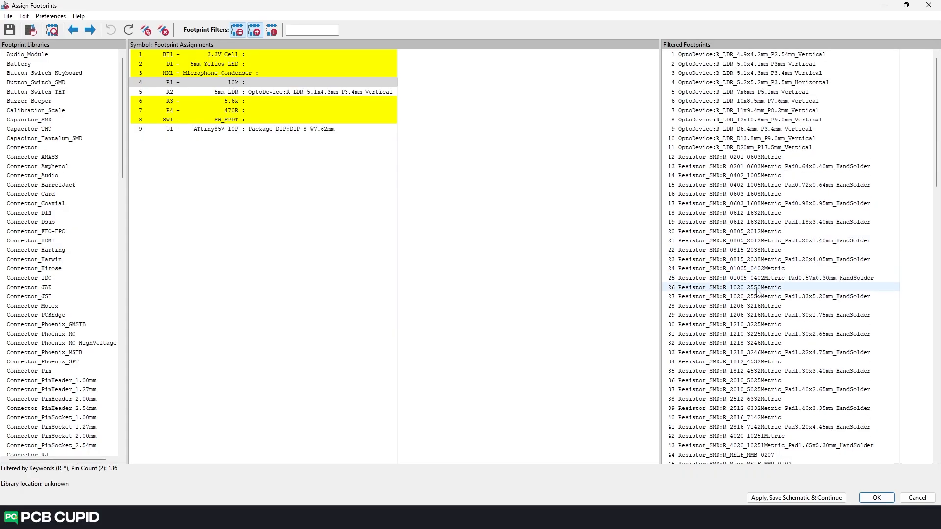
click(750, 277)
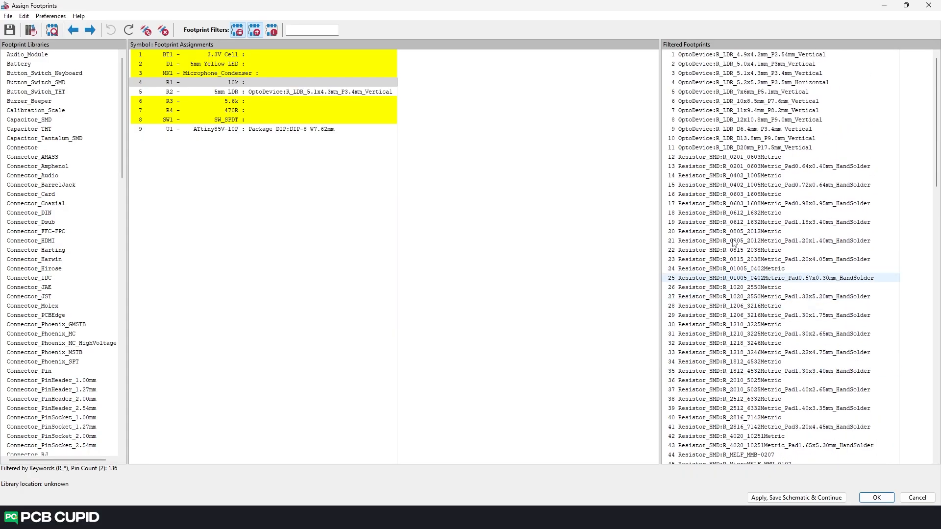
click(747, 101)
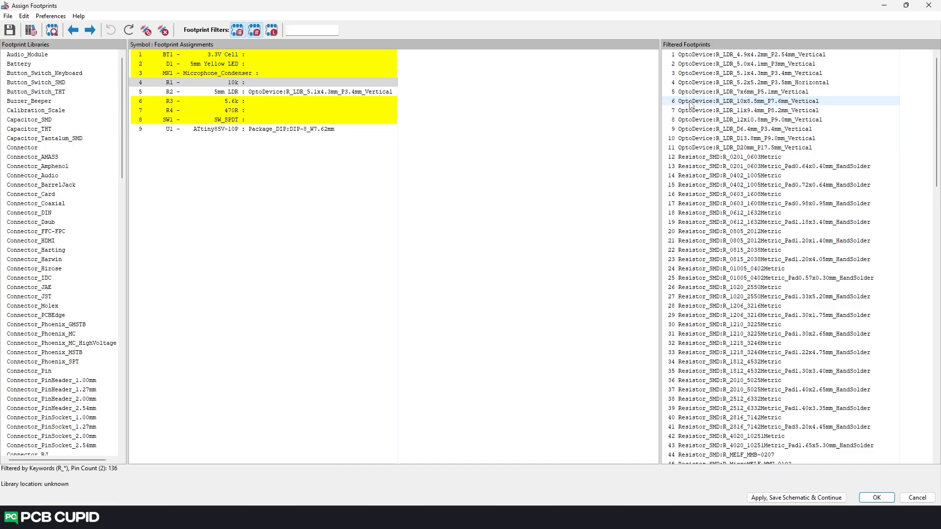
click(729, 175)
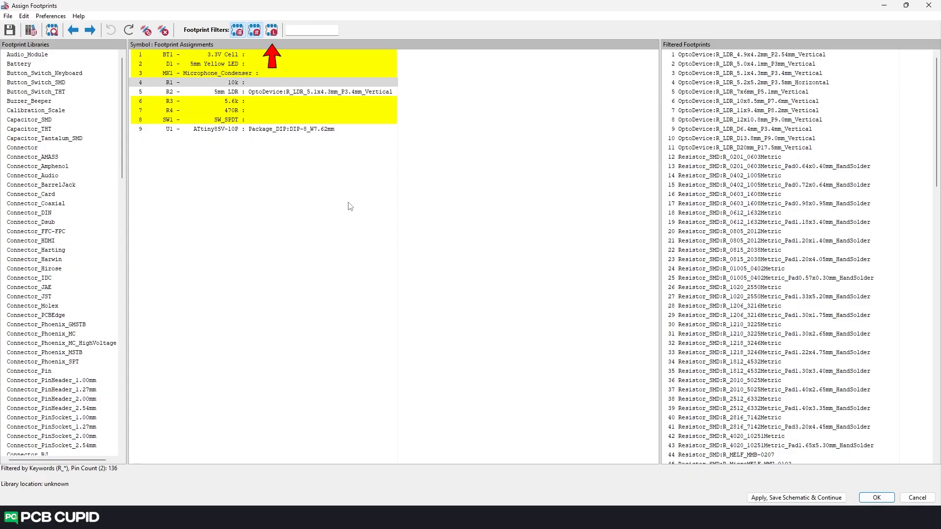
mouse_move(271, 30)
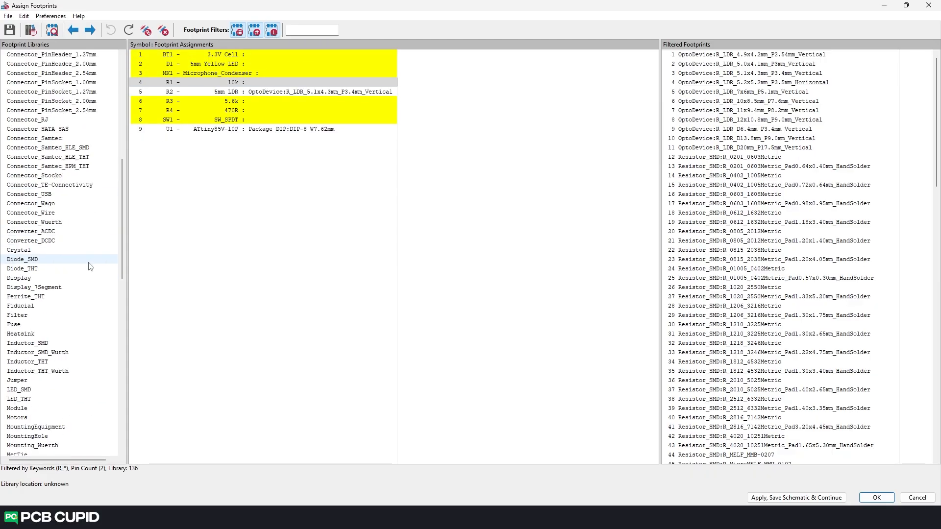
Restrict R1's candidates to the Resistor_THT library, leaving 88 through-hole footprints
scroll(down, 3)
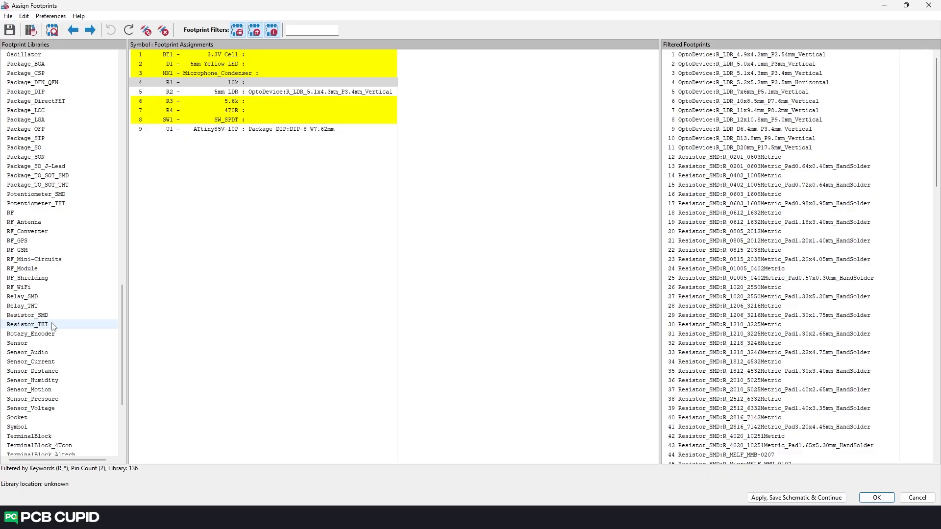
click(26, 325)
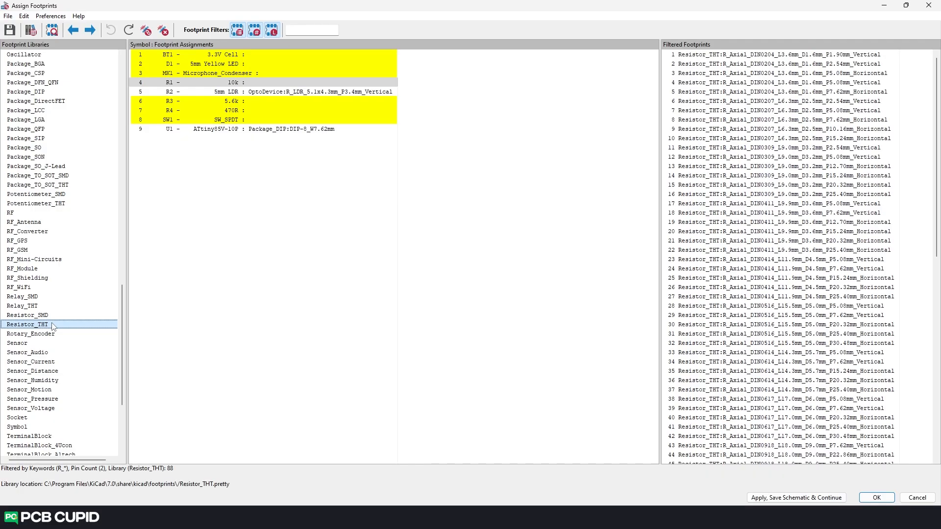
mouse_move(424, 307)
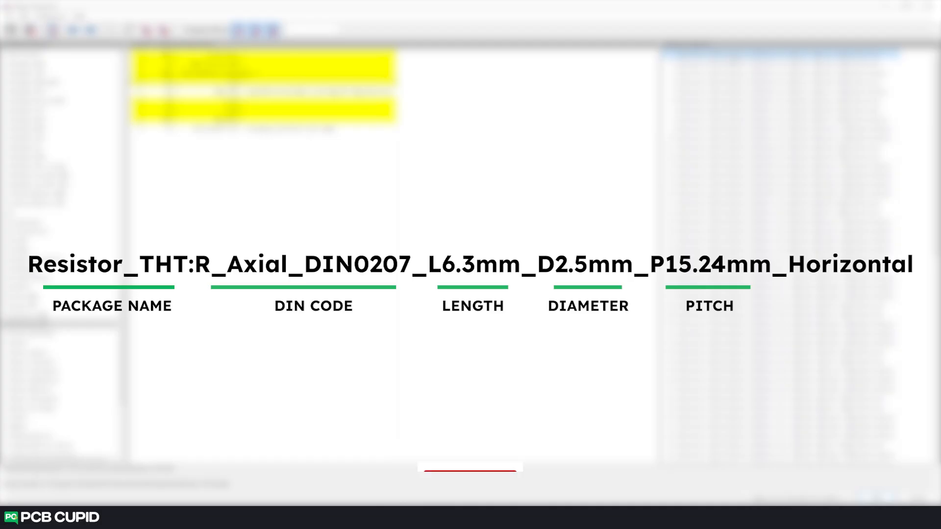
click(470, 430)
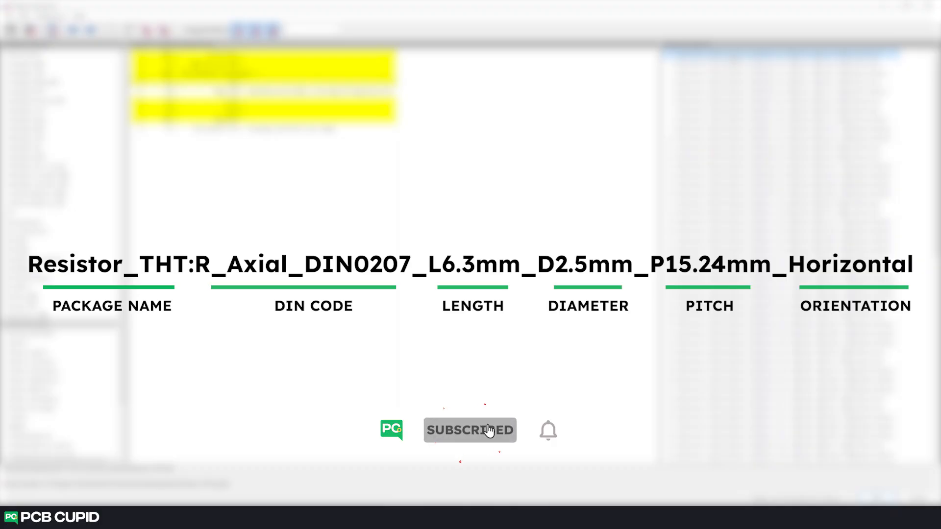
click(547, 429)
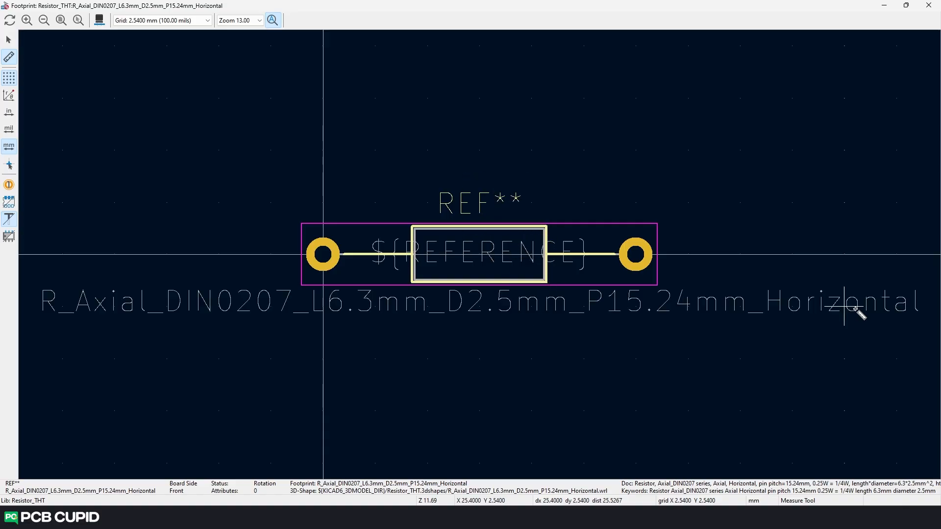
mouse_move(582, 98)
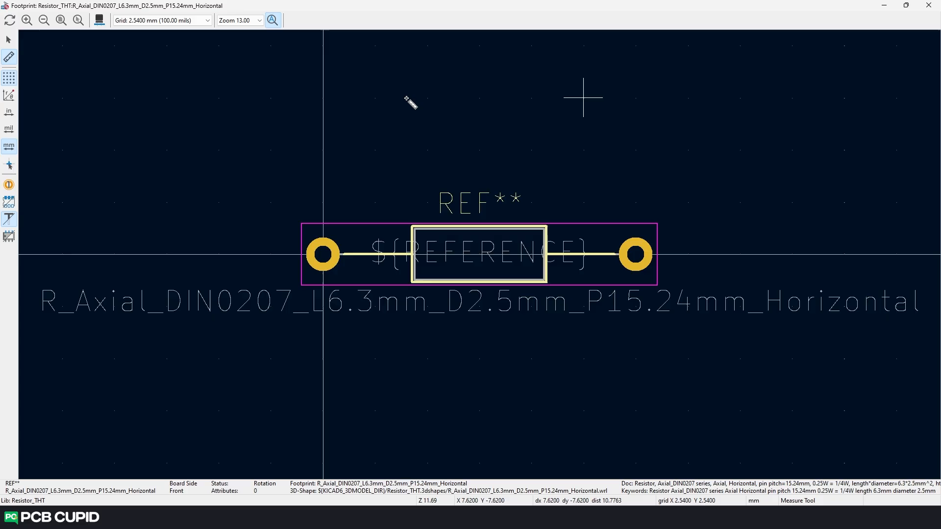
mouse_move(585, 413)
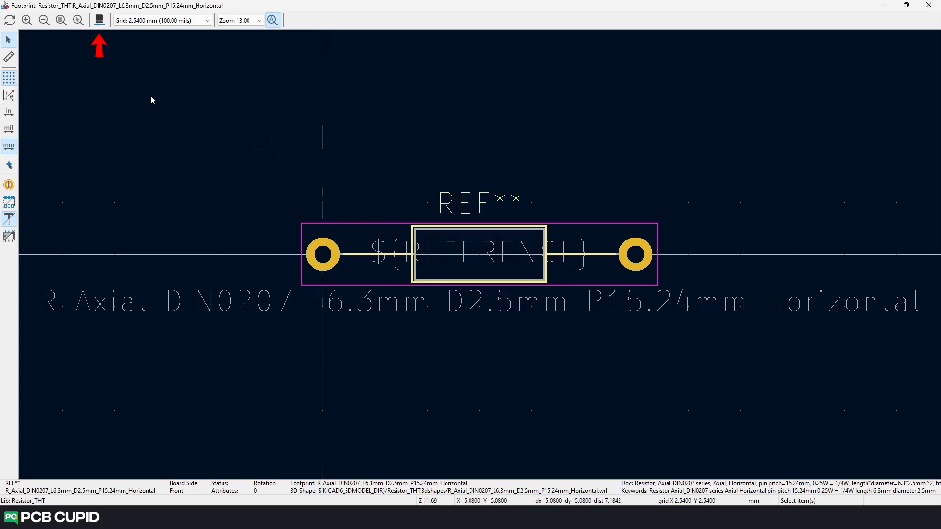
mouse_move(100, 19)
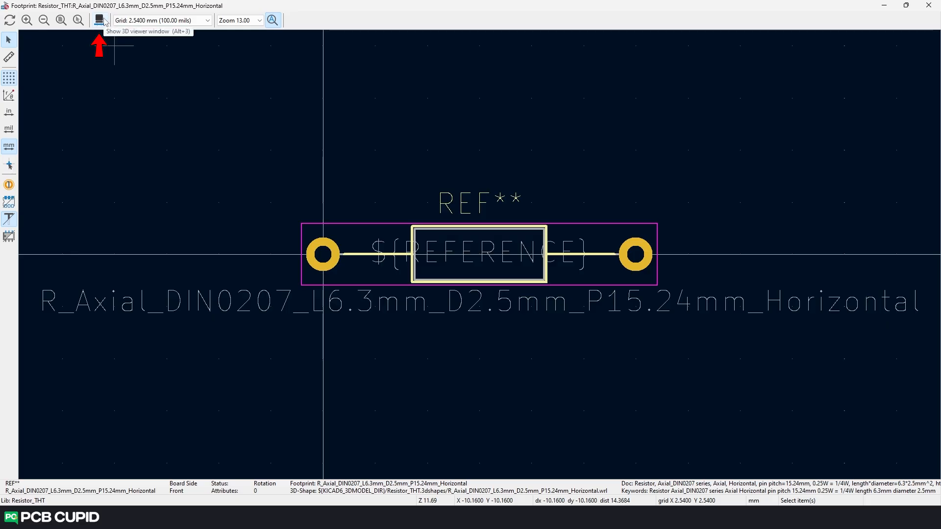
Show the DIN0207 horizontal axial resistor footprint in the 3D viewer
click(99, 19)
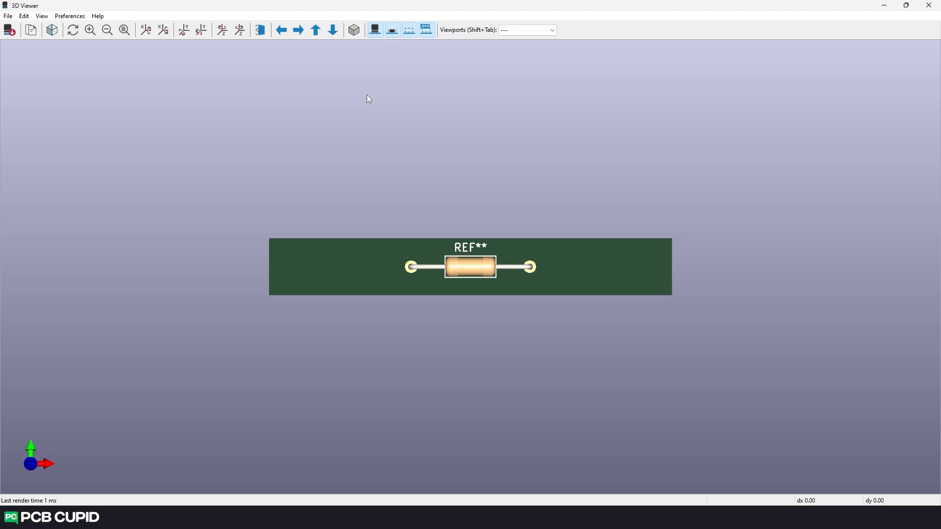
mouse_move(358, 124)
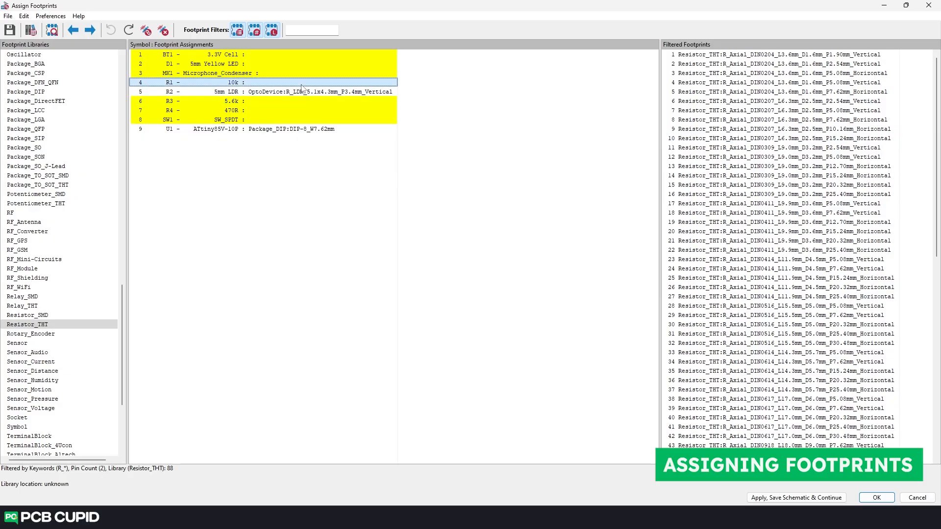
Assign R_Axial_DIN0207_L6.3mm_D2.5mm_P15.24mm_Horizontal to R1, R3 and R4
click(781, 138)
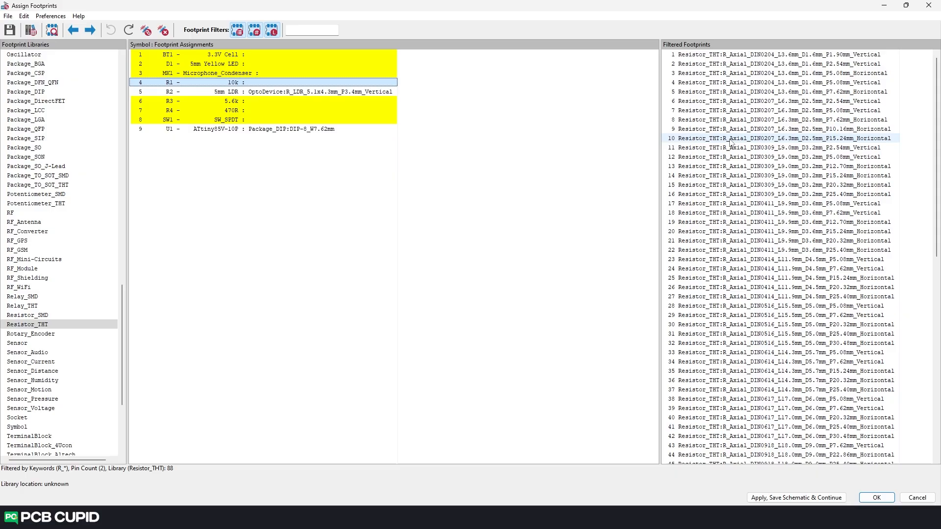
double_click(784, 139)
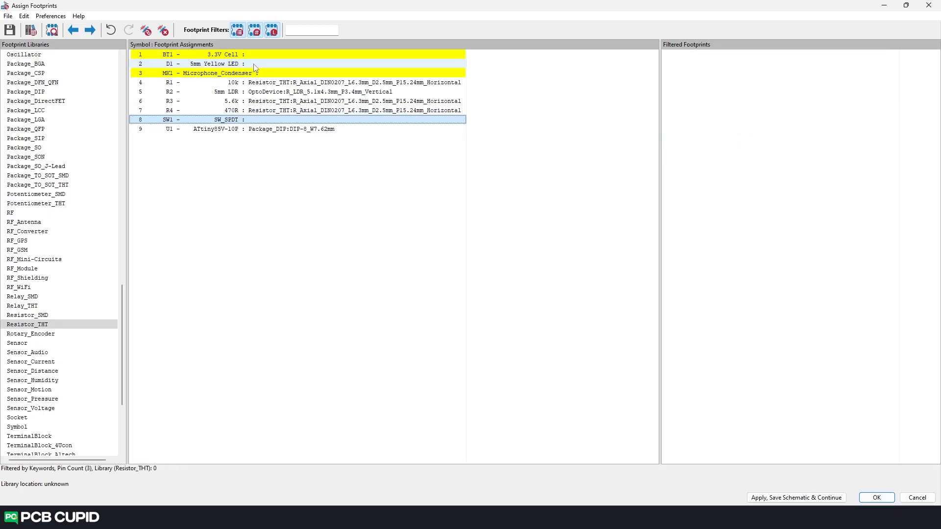
Select LED D1 and filter candidates to two-pin footprints from the LED_THT library
click(240, 64)
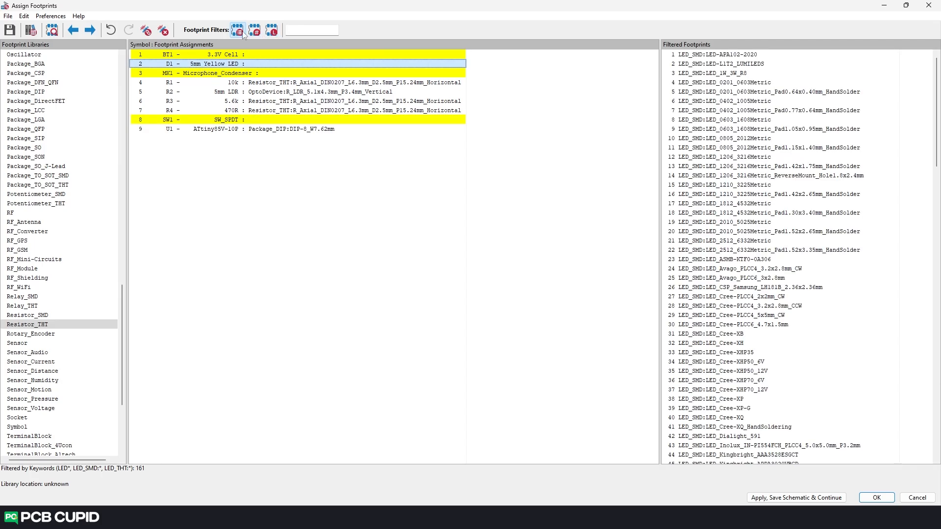
mouse_move(258, 33)
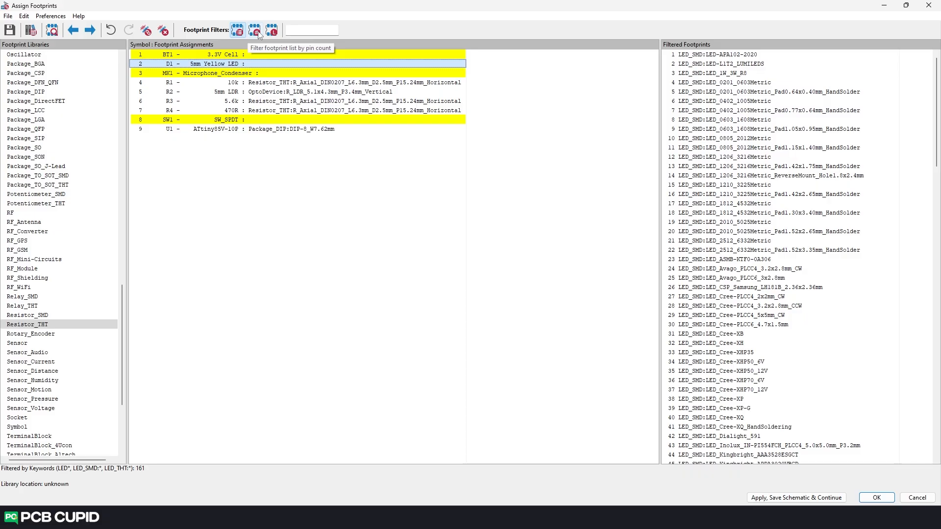
click(254, 30)
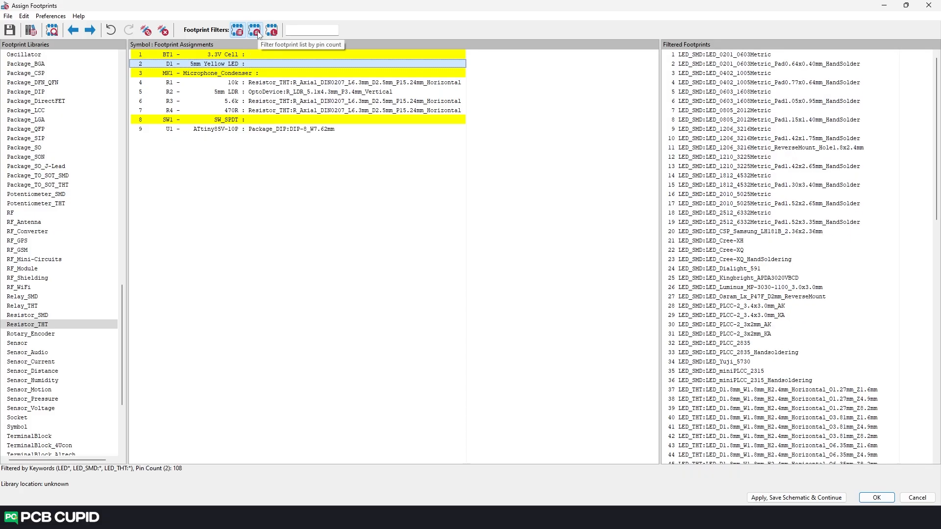
click(255, 30)
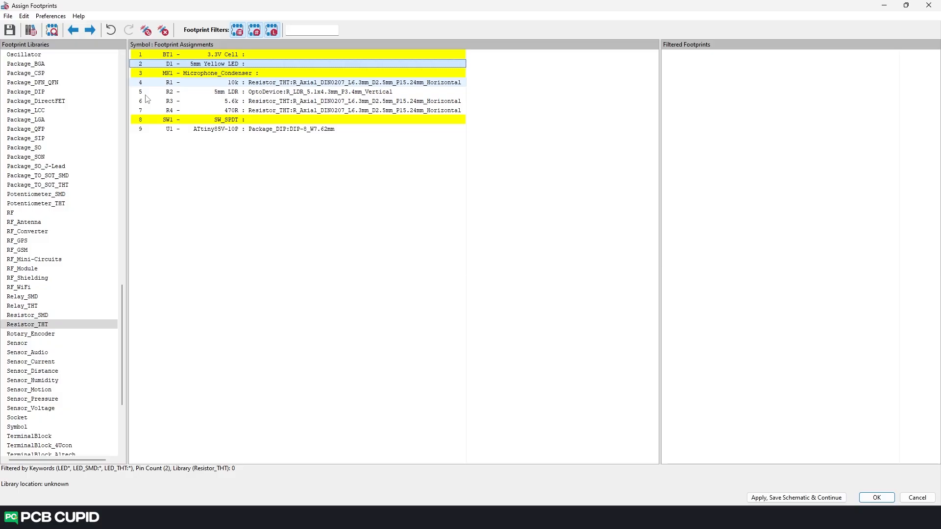
click(20, 231)
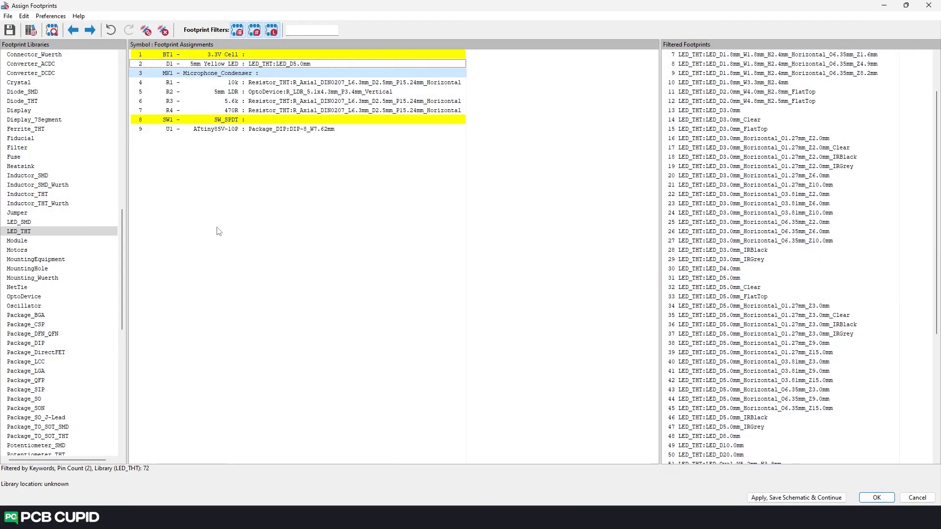
Select battery cell BT1 and choose the battery holder library for its CH273 footprint
click(240, 54)
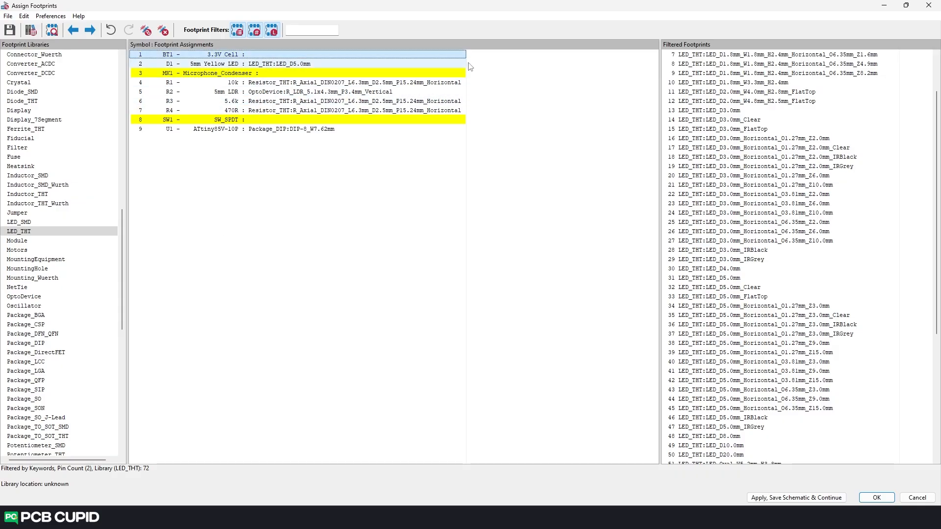
click(18, 64)
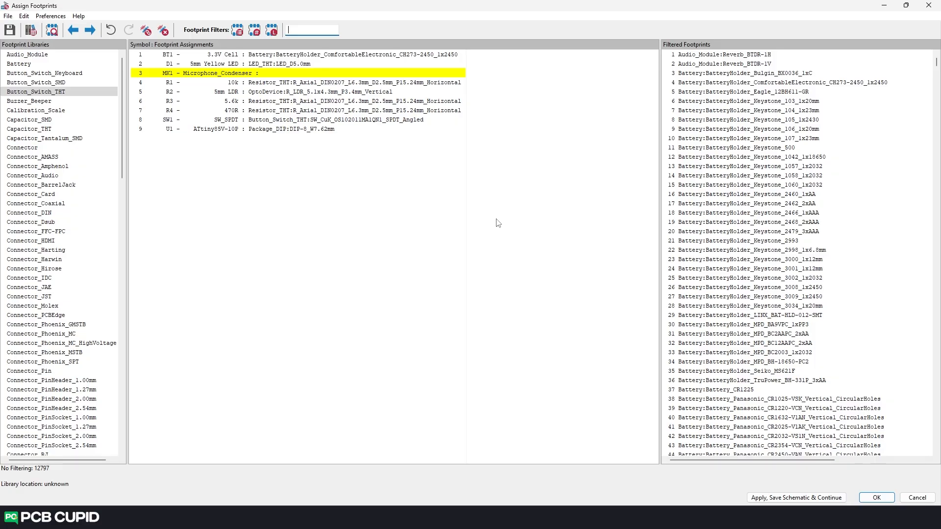
Filter to Connector_PinHeader_2.54mm and preview PinHeader_1x02_P2.54mm_Vertical for MK1
click(50, 325)
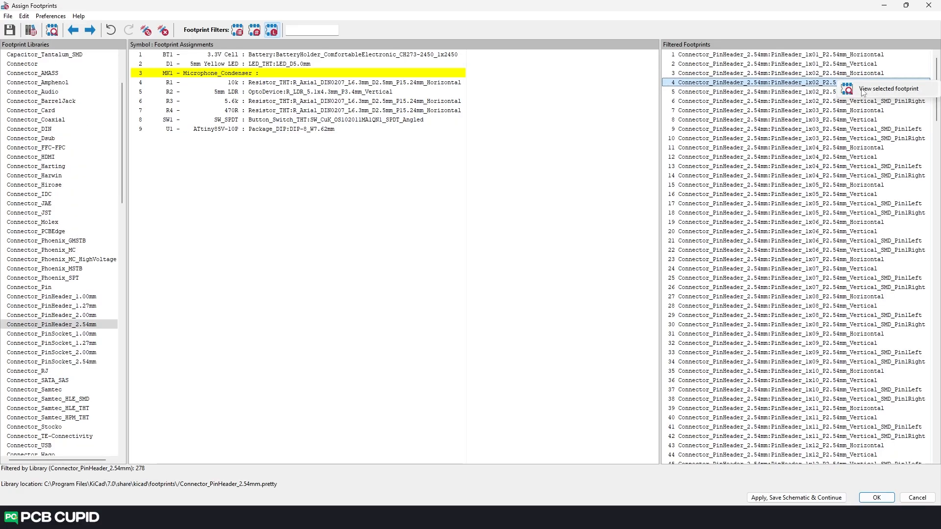
click(849, 90)
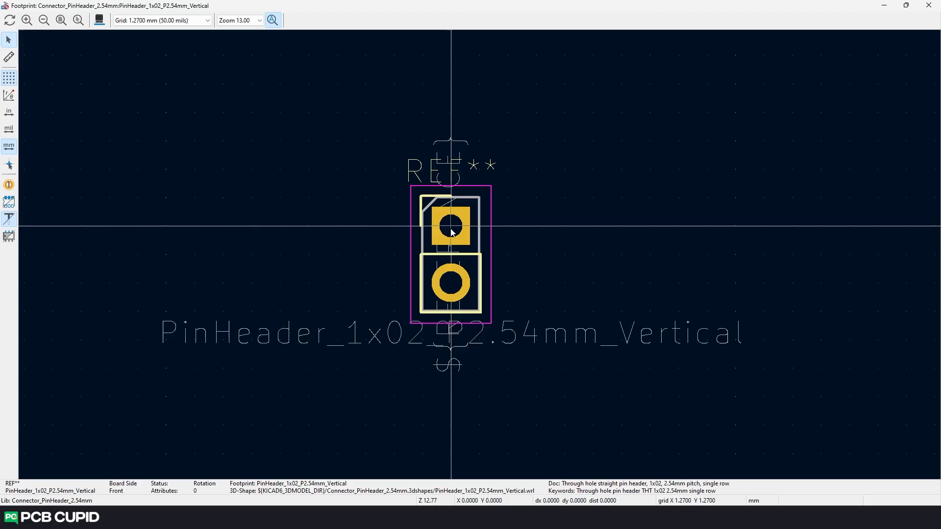
mouse_move(309, 105)
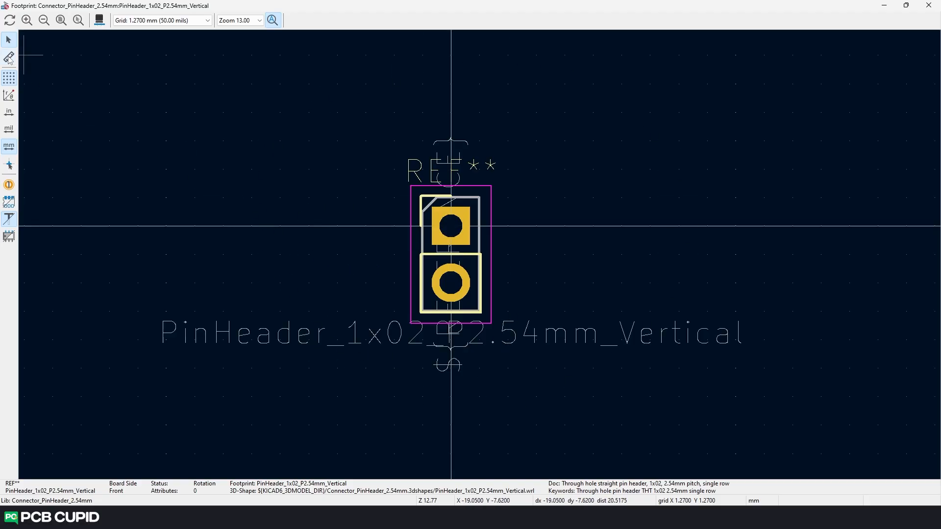
click(8, 56)
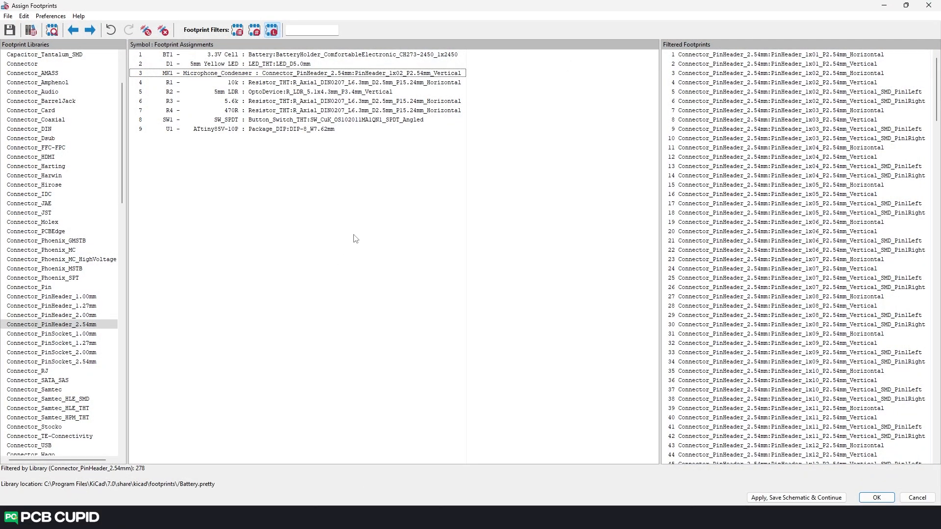
Apply the assignments, save the schematic and close the footprint assignment tool
click(780, 418)
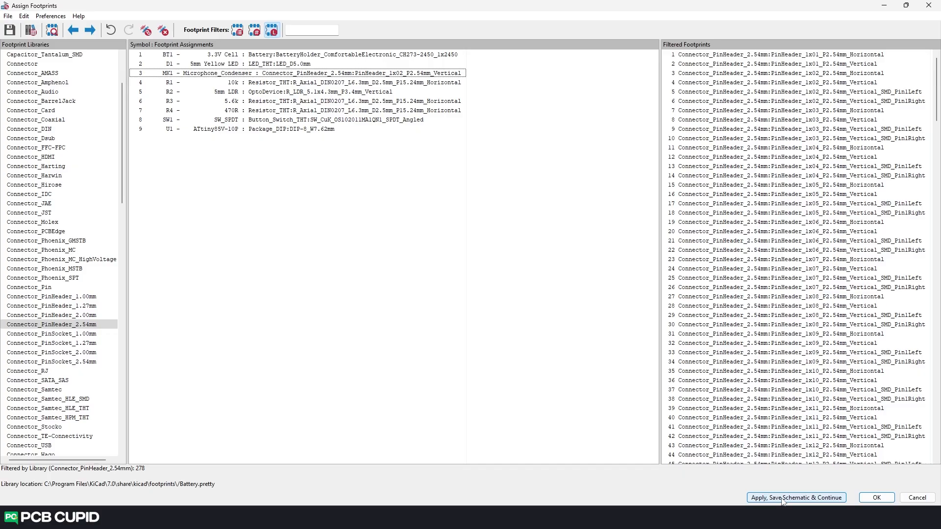
click(796, 498)
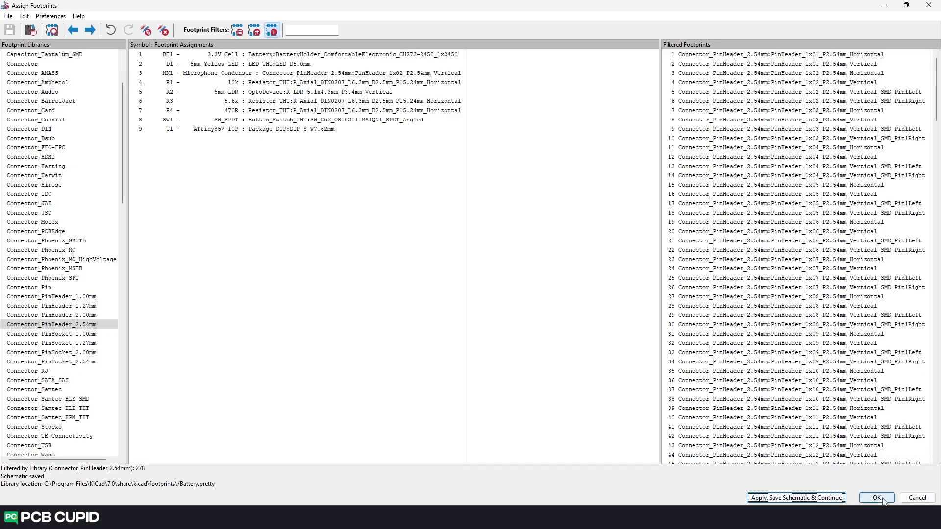
click(876, 498)
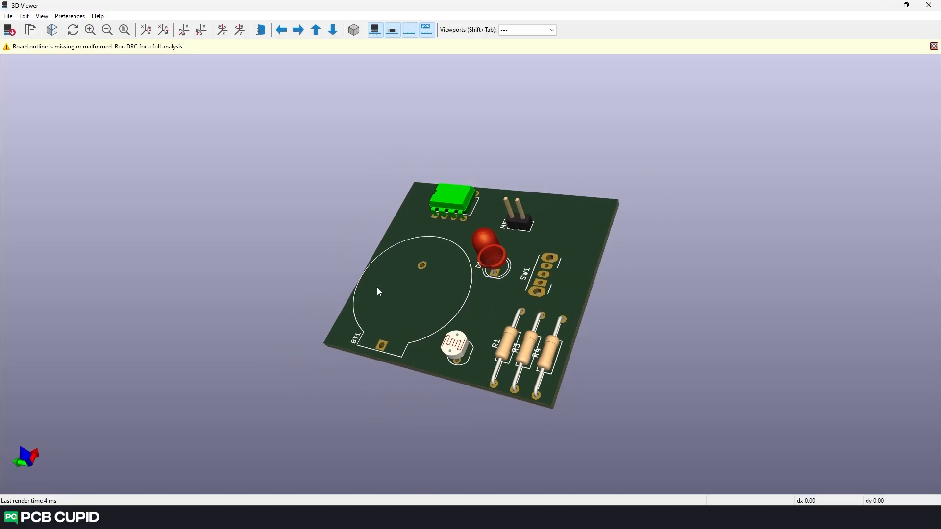
Rotate the populated board in the 3D viewer to inspect the components
drag(379, 291, 621, 276)
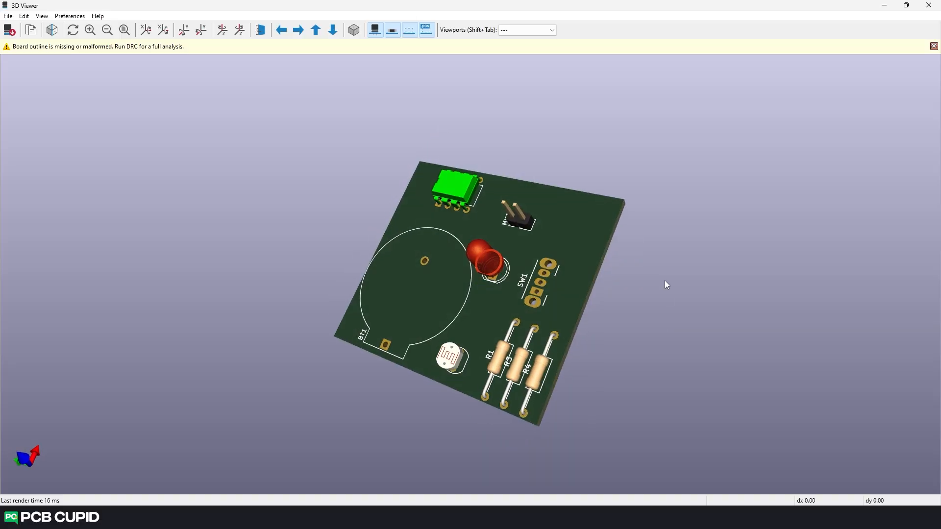
drag(665, 285, 570, 362)
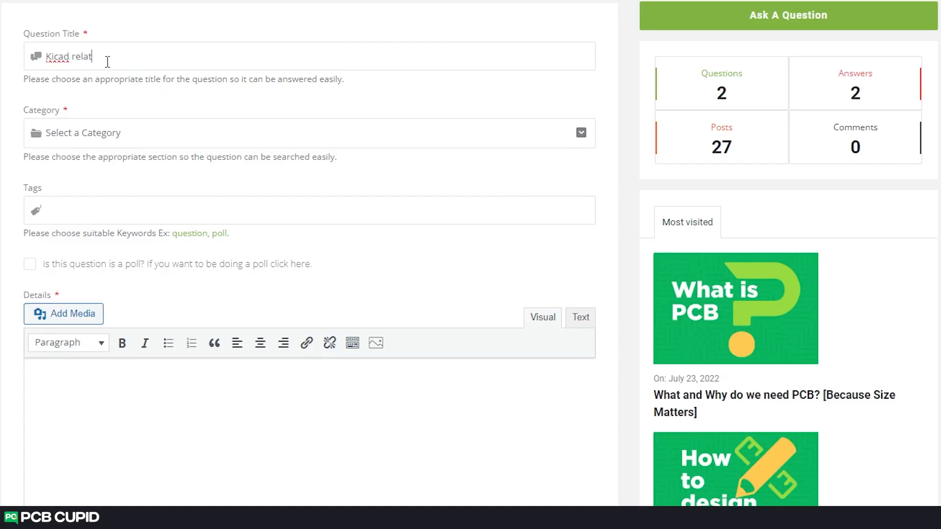
Title the question 'Kicad related question' and choose the Design Software category
text(ed question)
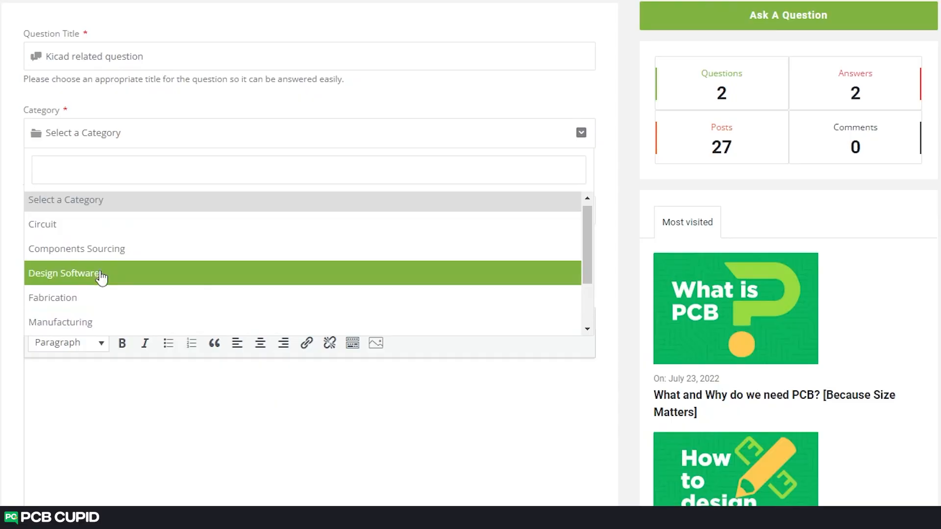
click(65, 273)
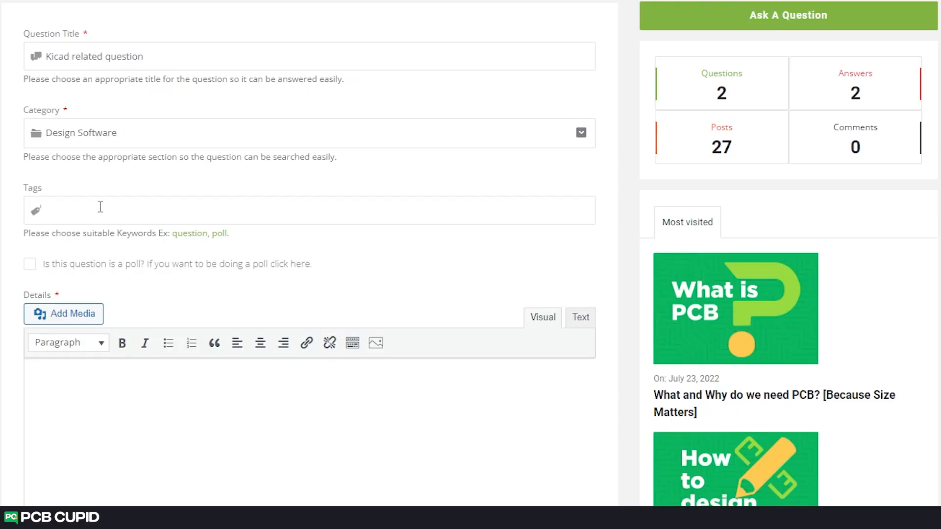